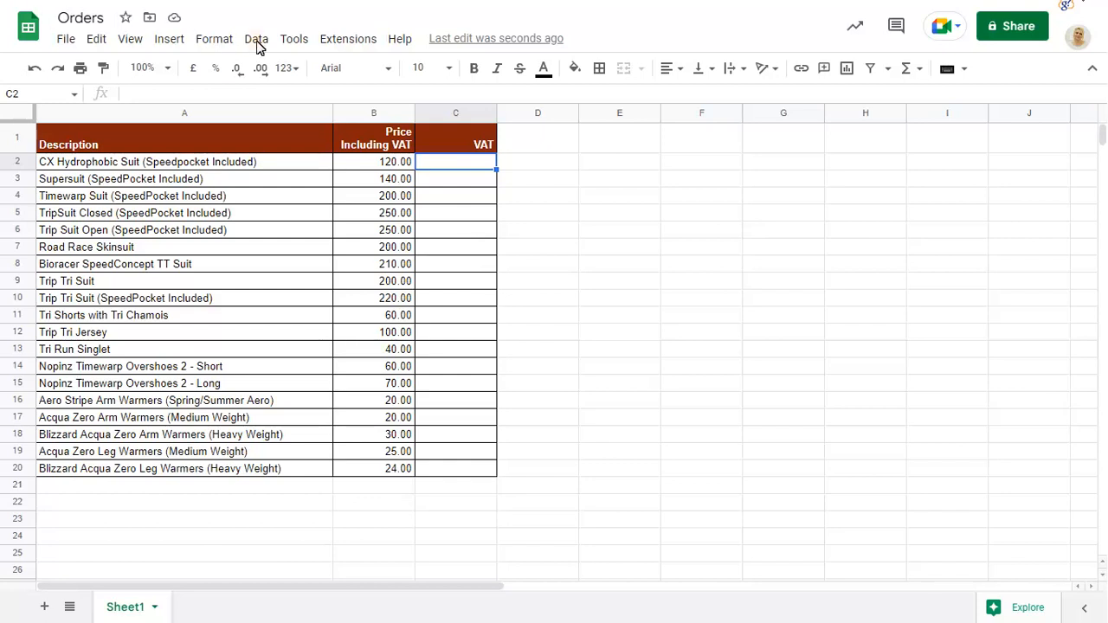
# Open the Named functions panel from the Data menu beside the Orders sheet.
pyautogui.click(256, 38)
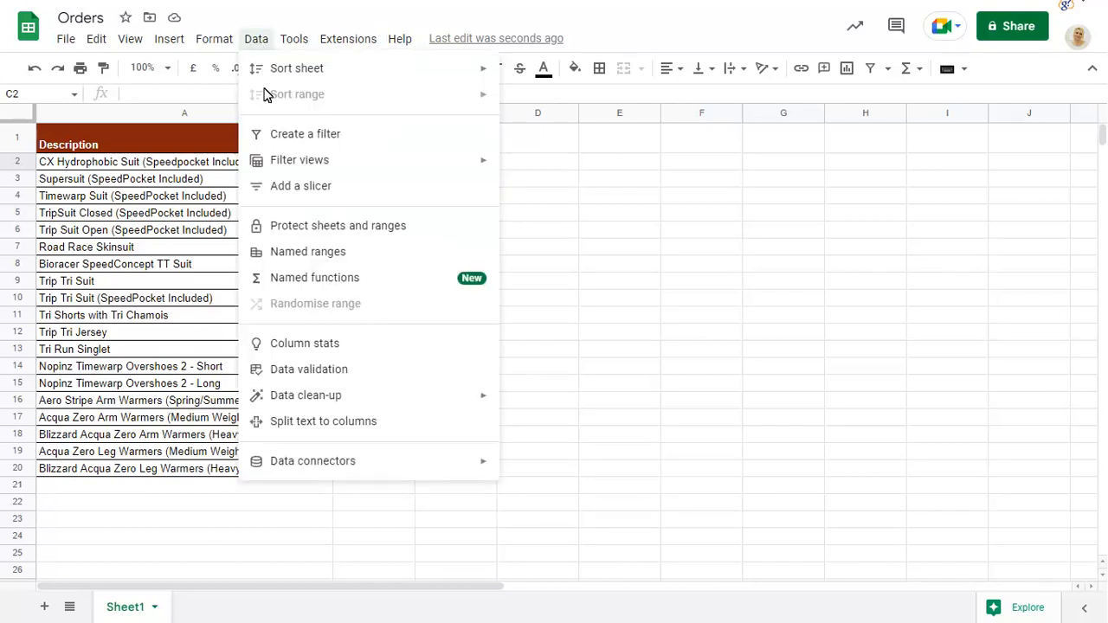
pyautogui.click(315, 277)
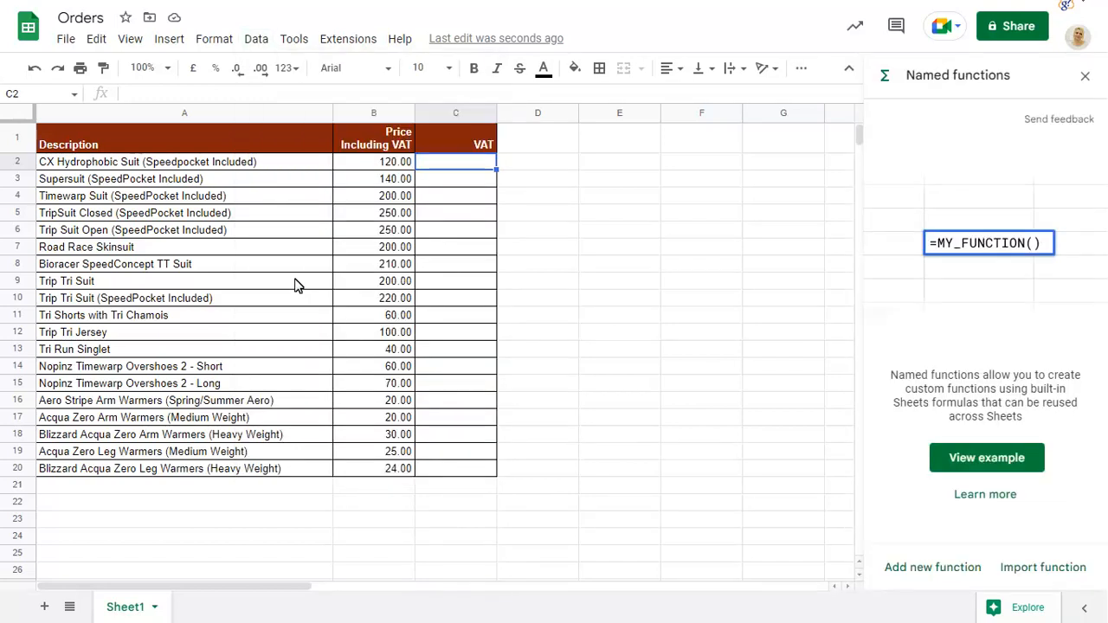
# Start a named function VAT, described 'Calculate the VAT paid at 20% on a total amount', with placeholder price.
pyautogui.click(931, 568)
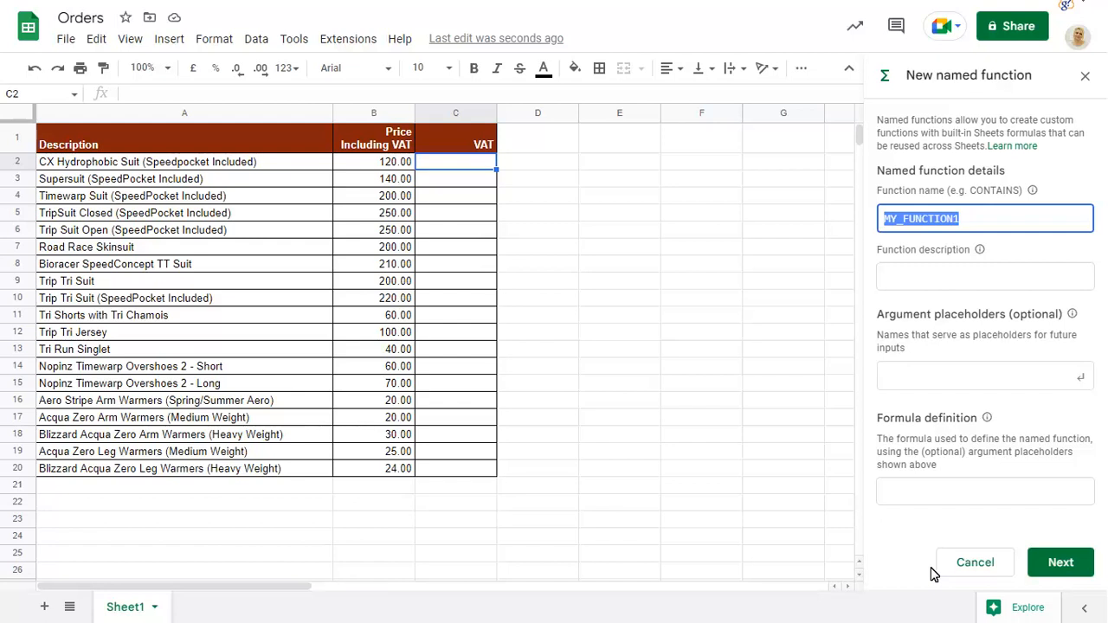
pyautogui.moveTo(928, 294)
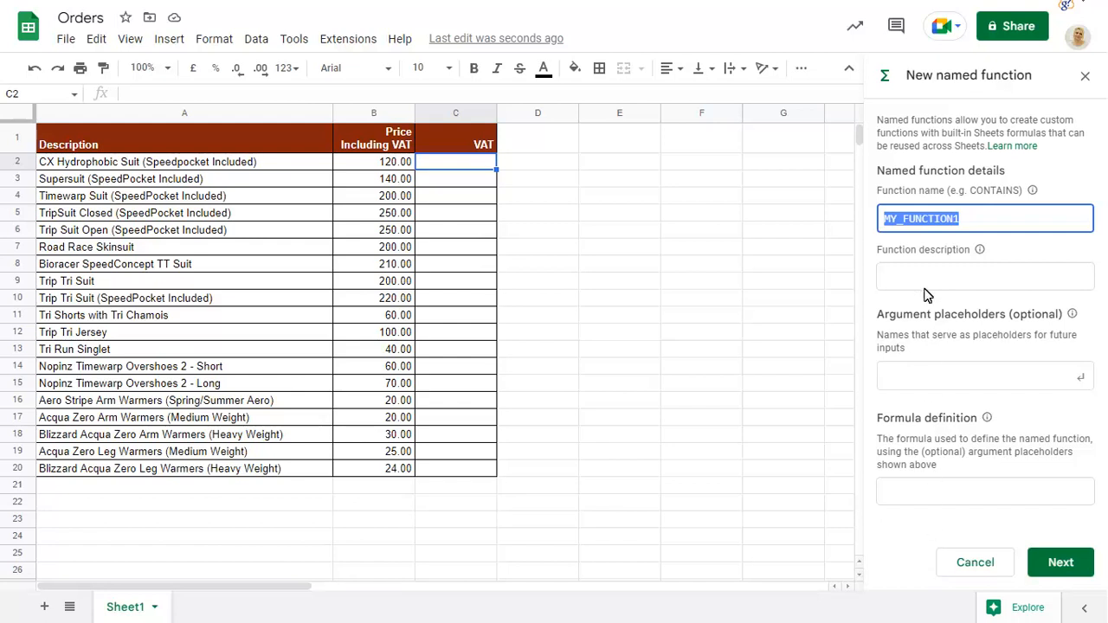
pyautogui.write('VAT')
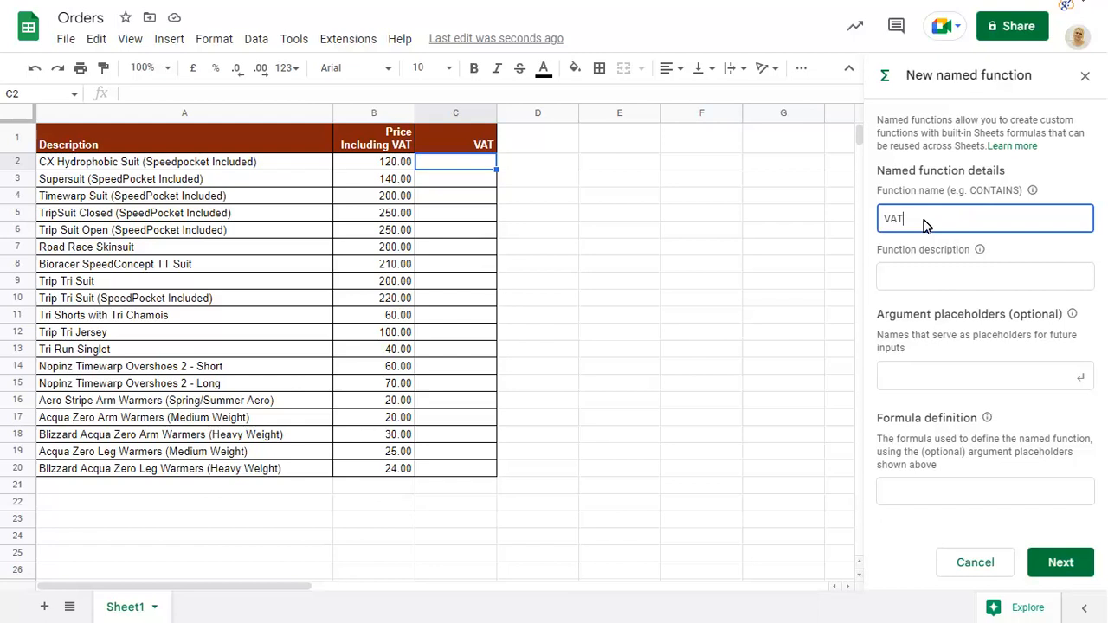
pyautogui.write('Calculate the VAT paid at 20% on a total amount')
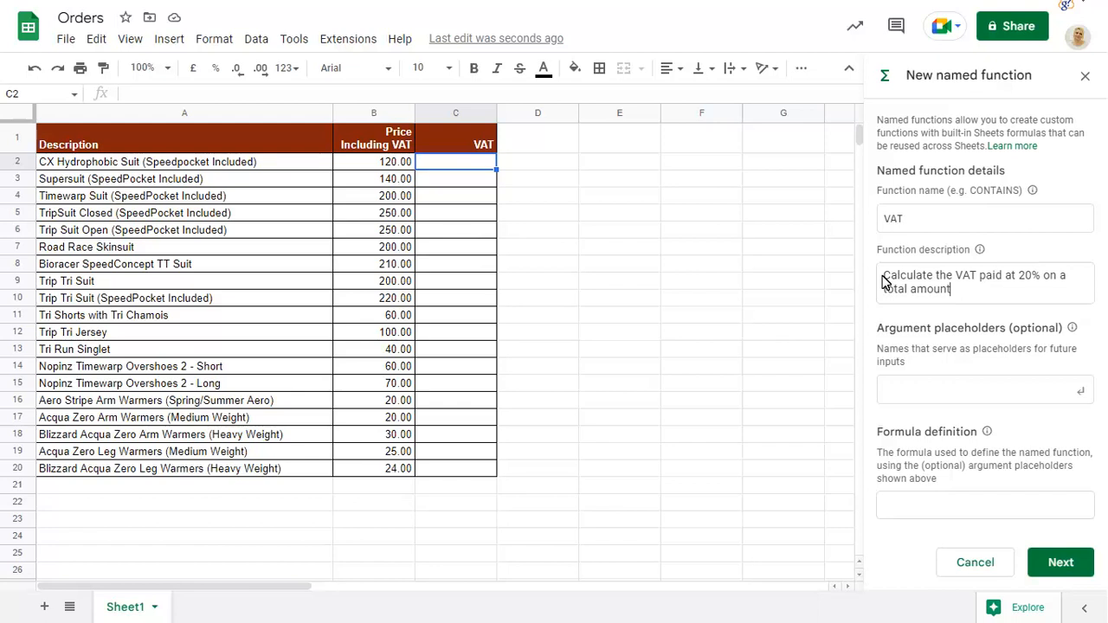
pyautogui.write('price')
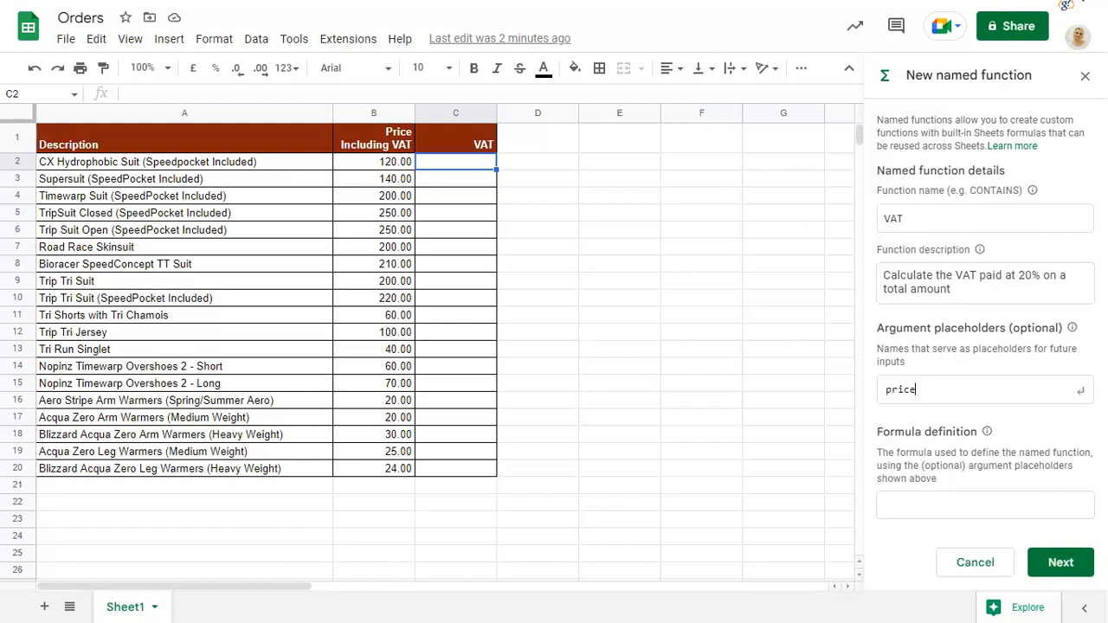
# Add price as the argument and define the formula as =price-(price/1.2).
pyautogui.press('enter')
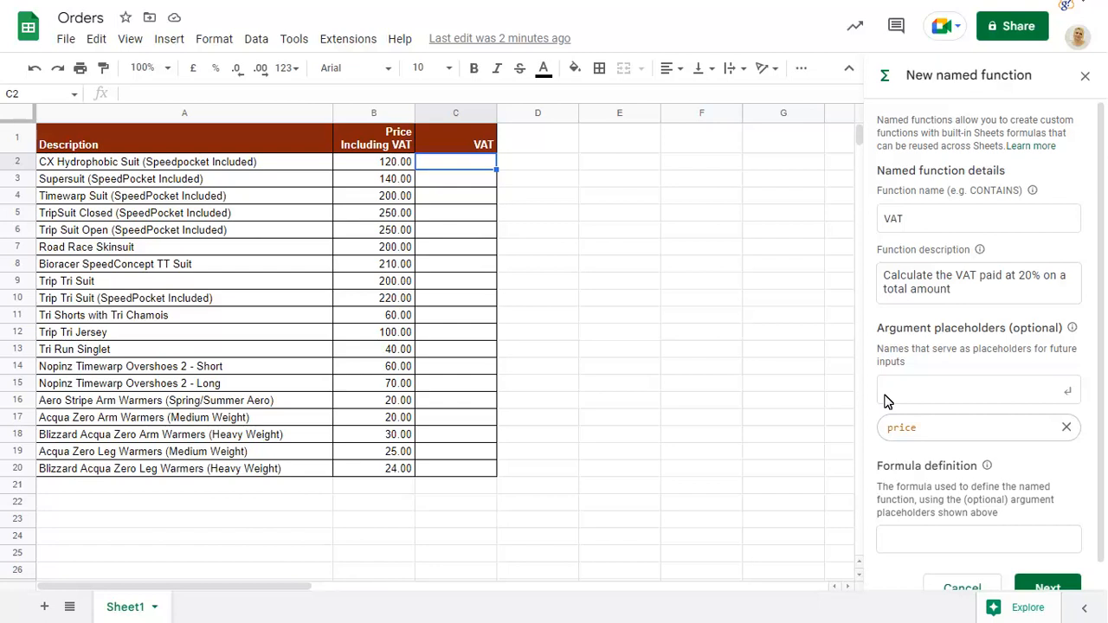
pyautogui.write('=price-(price/1.2)')
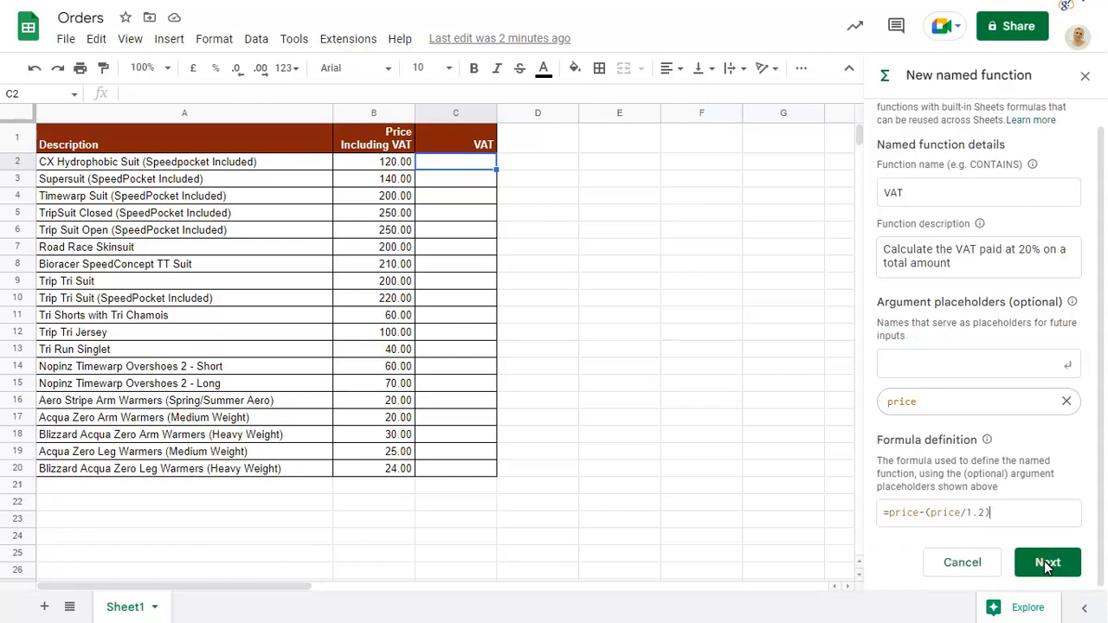
# Describe price as 'The total price you wish to calculate VAT', example B2, and create VAT.
pyautogui.click(1047, 561)
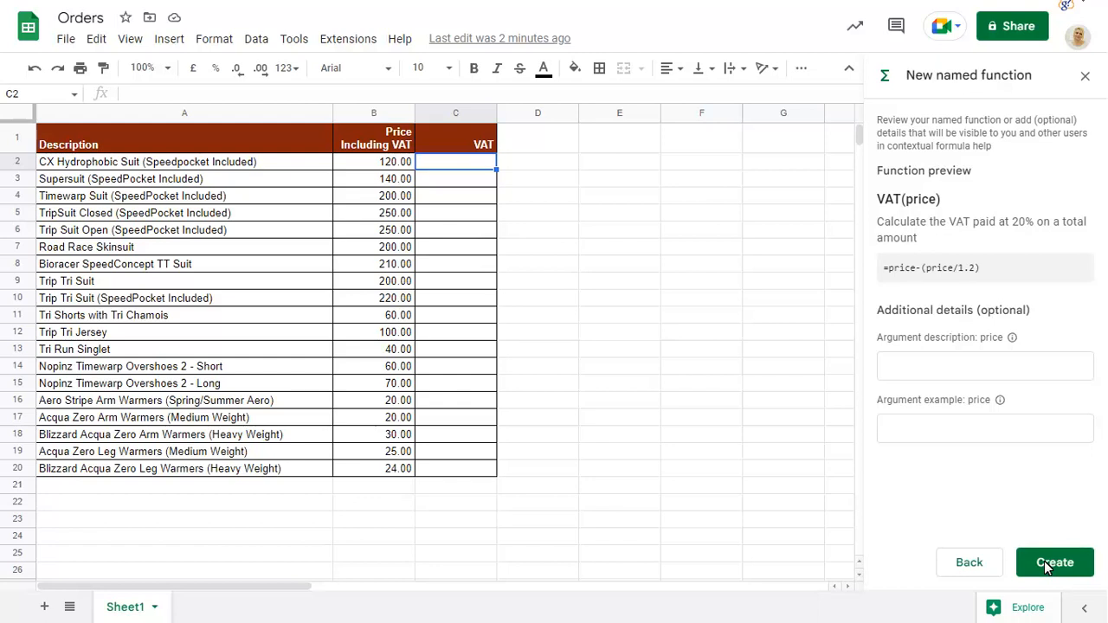
pyautogui.write('The total price you wish to calculate VAT')
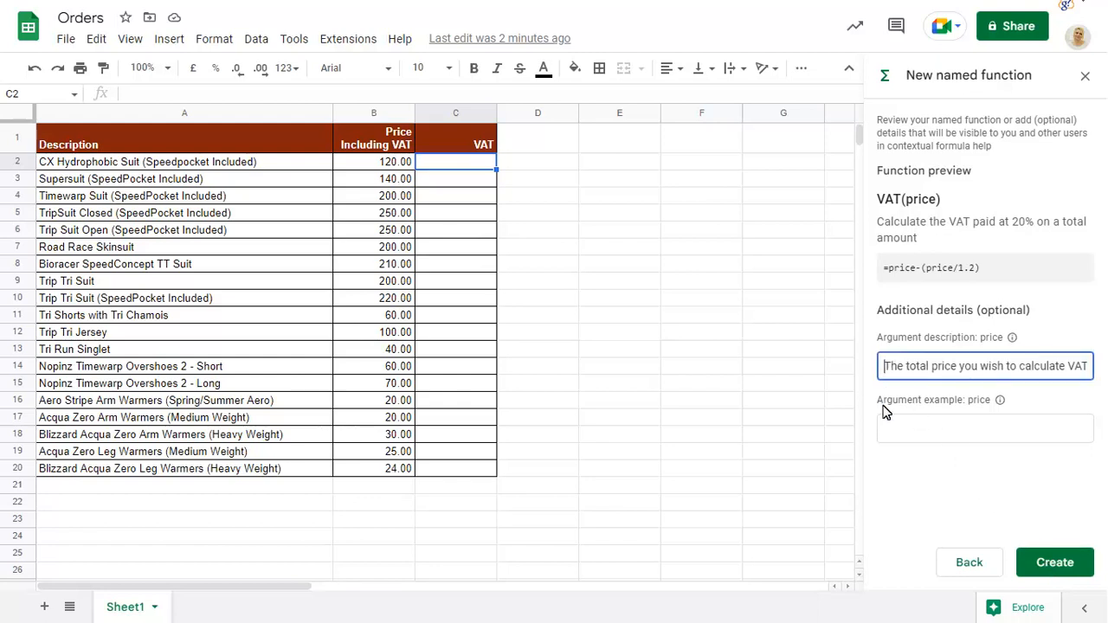
pyautogui.write('B2')
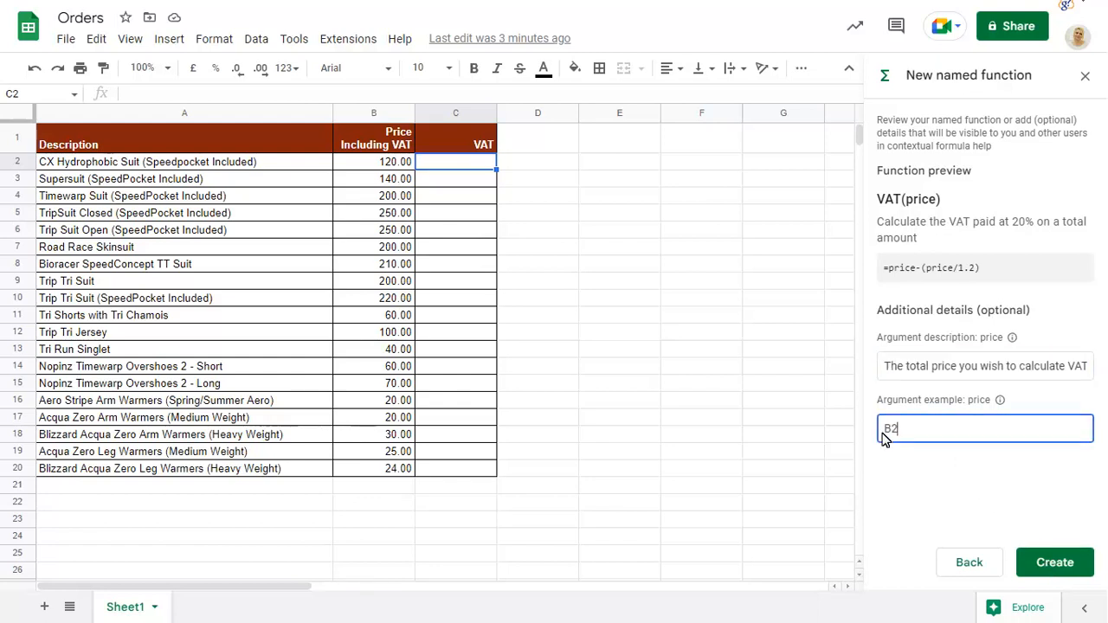
pyautogui.click(1054, 560)
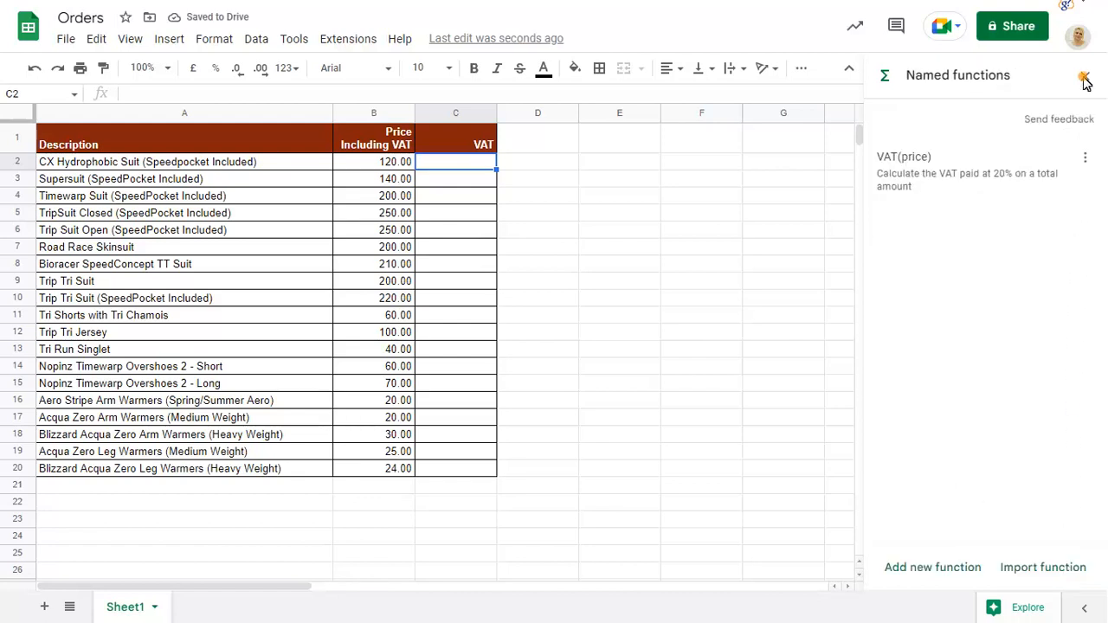
# Enter =VAT(B2) in C2, giving 20.00 with auto-fill suggested down the column.
pyautogui.click(1083, 76)
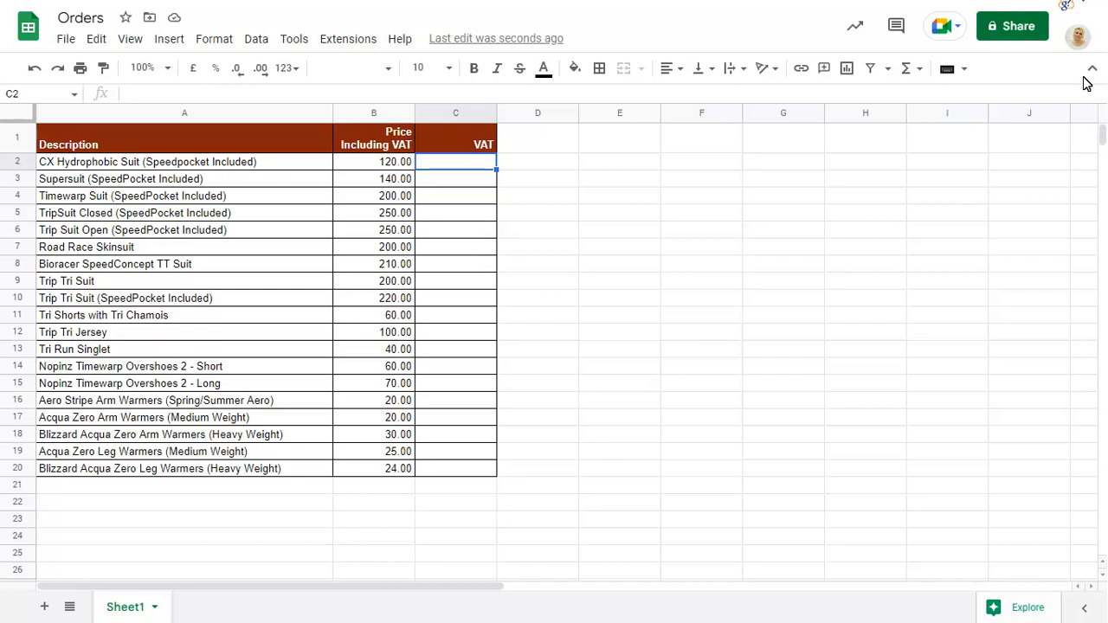
pyautogui.write('=VAT')
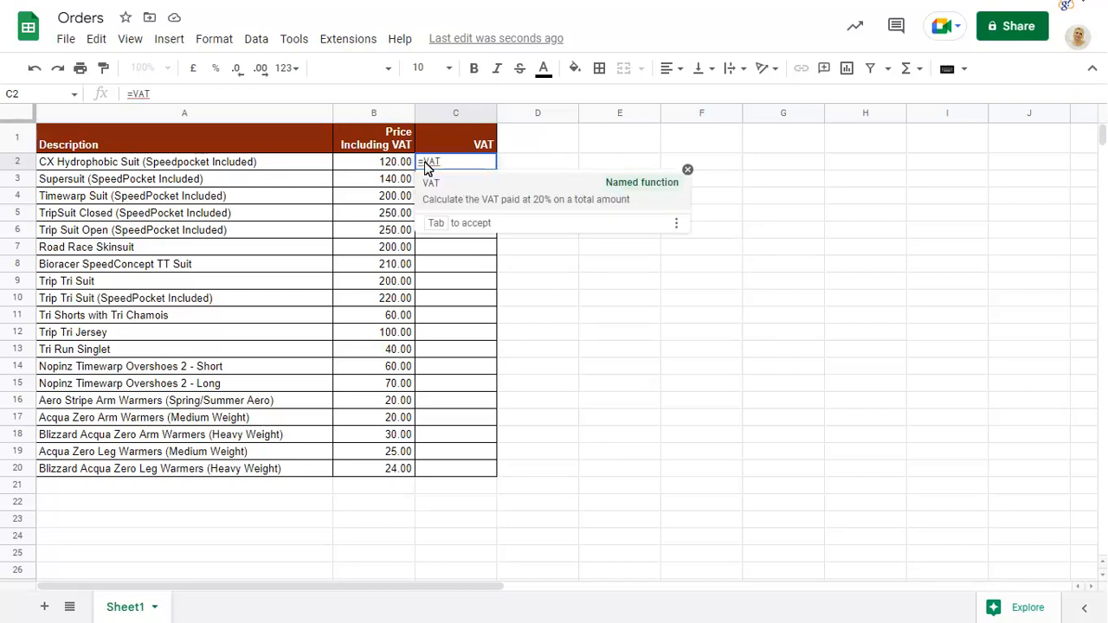
pyautogui.write('(')
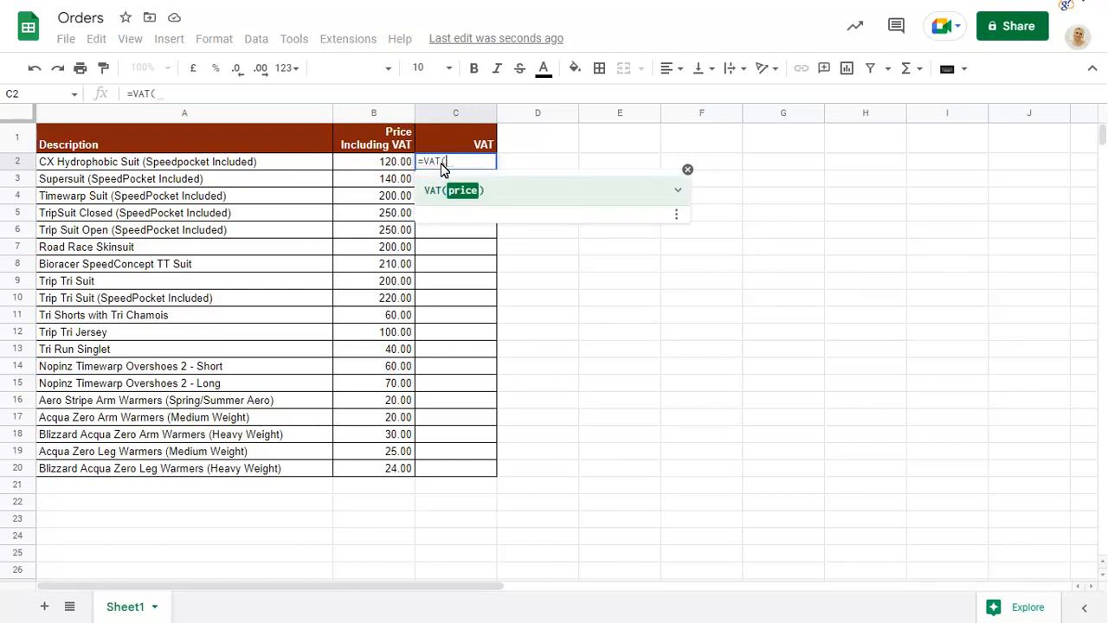
pyautogui.click(679, 190)
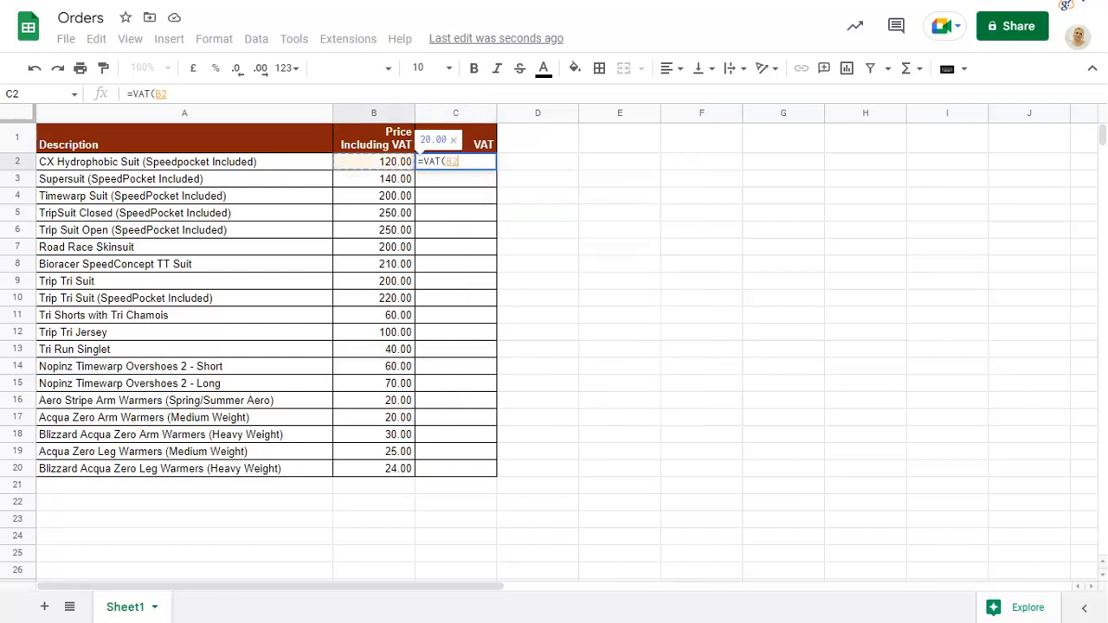
pyautogui.press('enter')
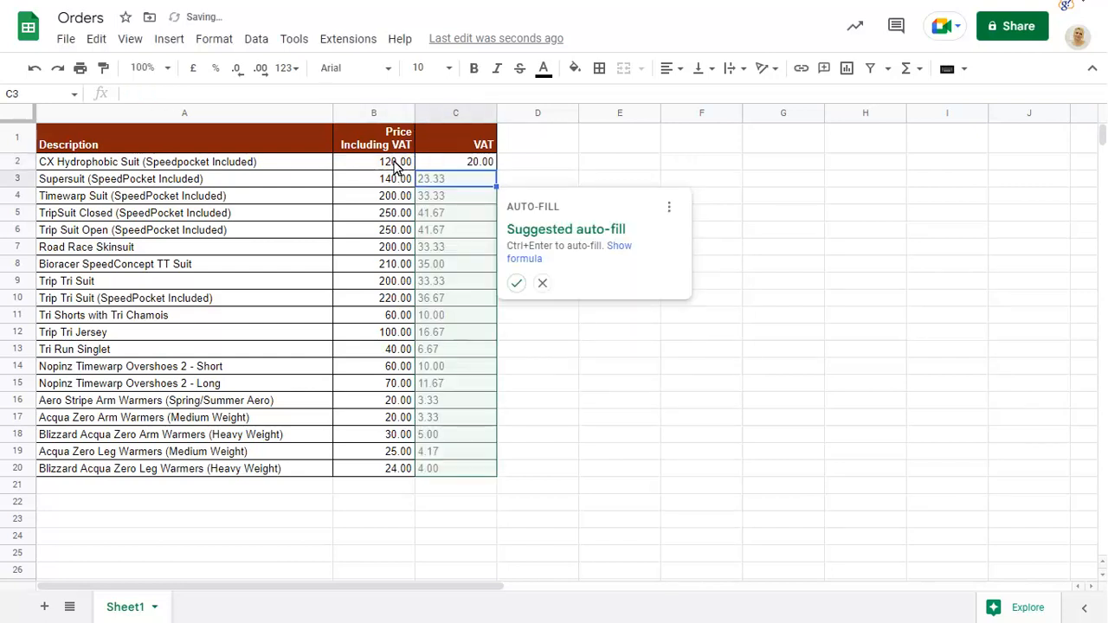